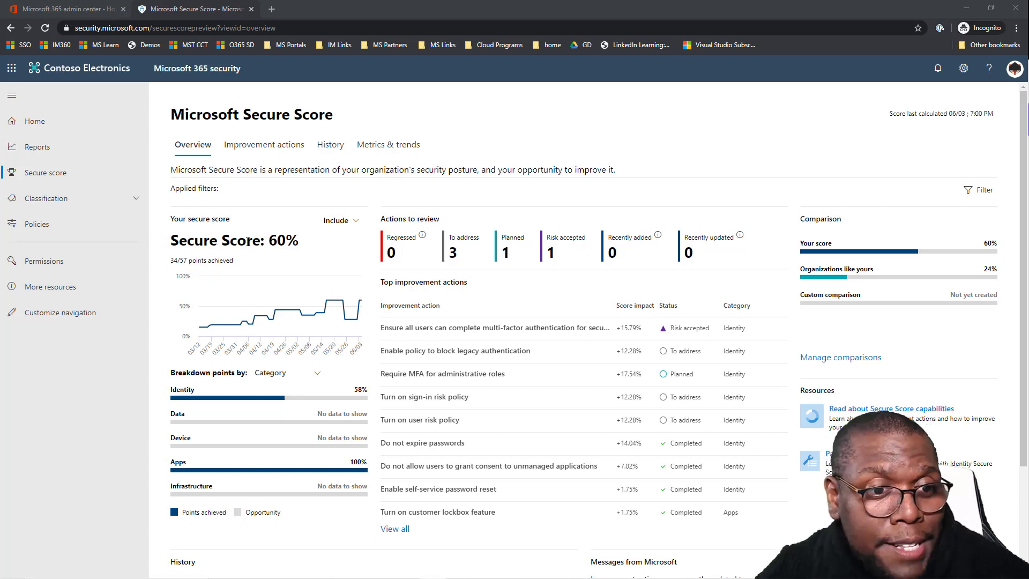
pyautogui.moveTo(322, 249)
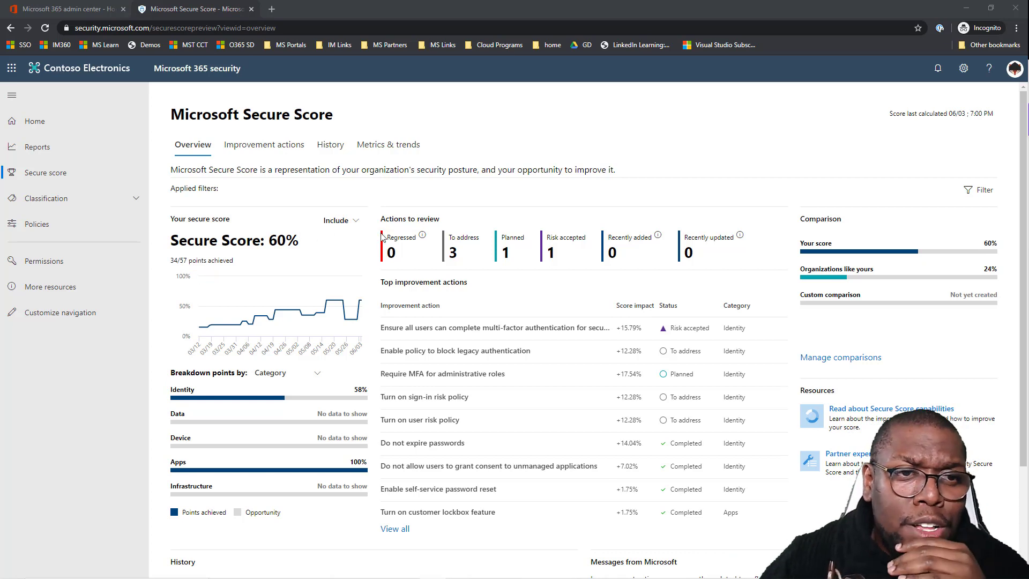
pyautogui.moveTo(346, 321)
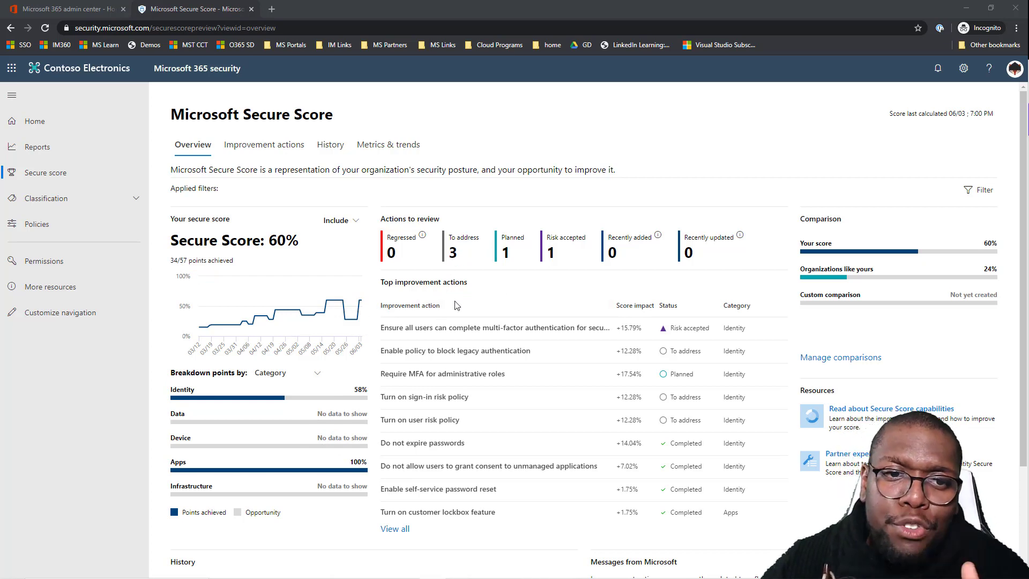
# - Open the 'Enable policy to block legacy authentication' improvement action from Top improvement actions
pyautogui.click(264, 144)
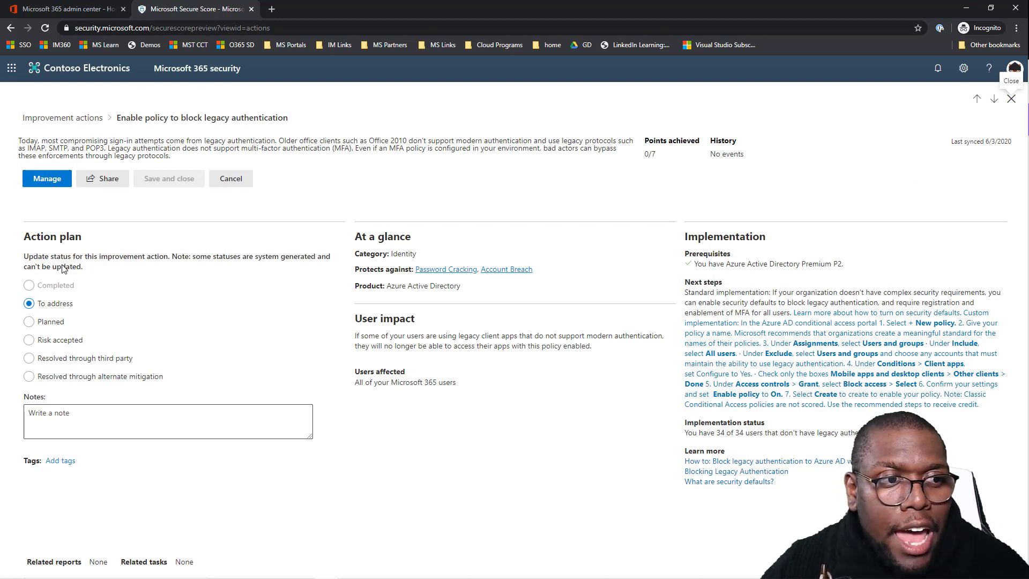
pyautogui.moveTo(62, 305)
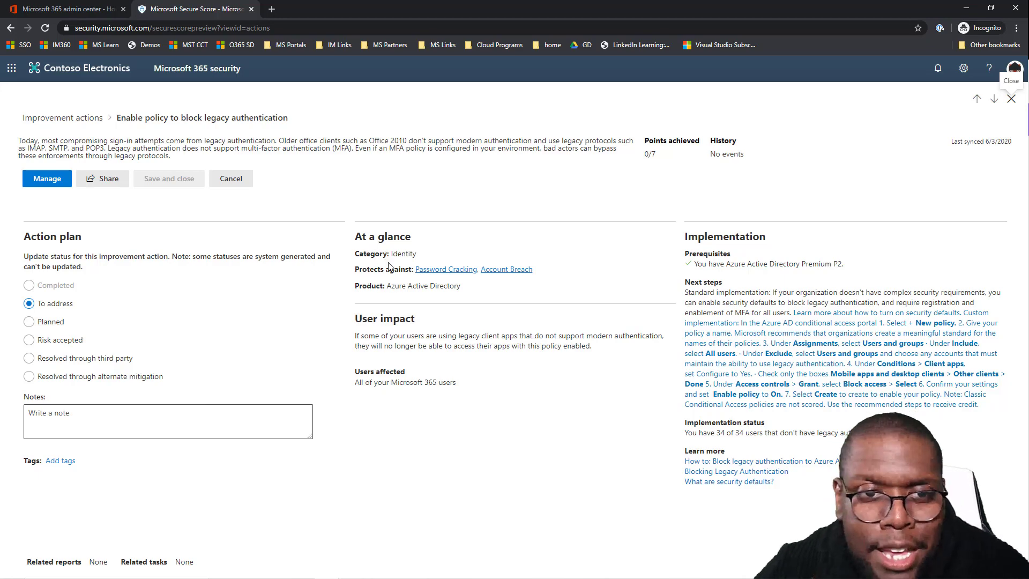
# - Read and close the Account Breach explanation, then close the legacy authentication details
pyautogui.click(506, 269)
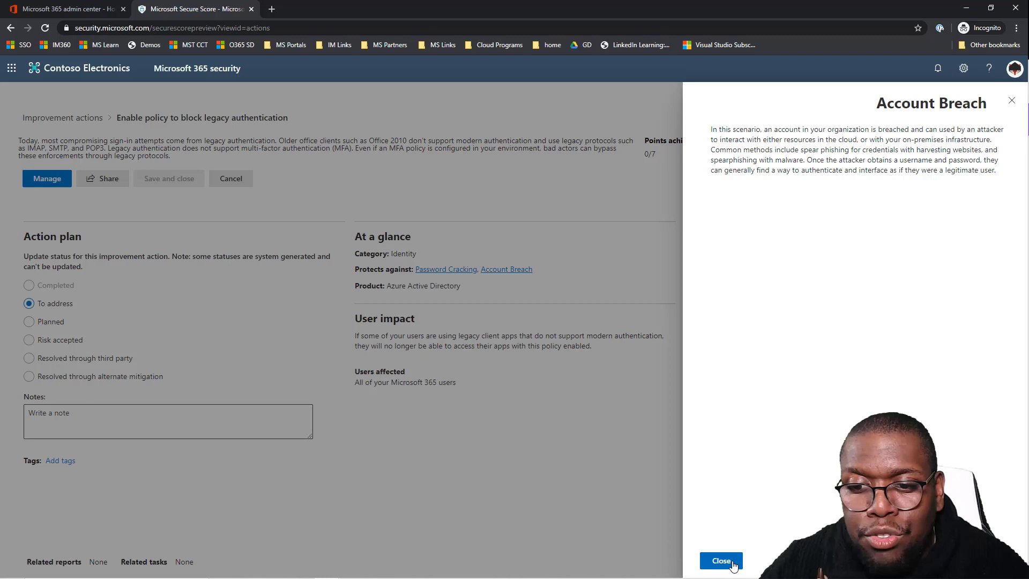
pyautogui.click(720, 560)
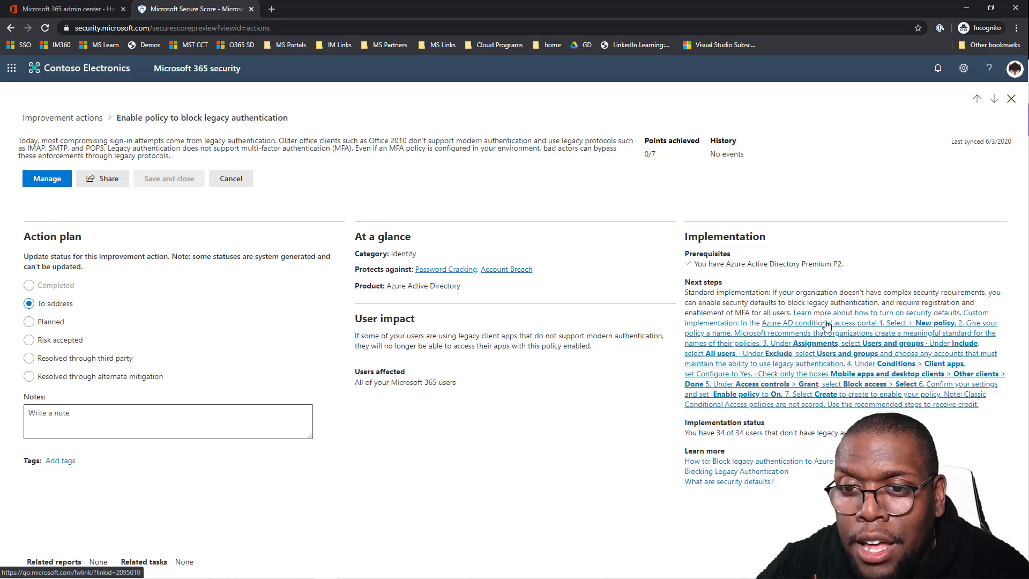
pyautogui.moveTo(943, 334)
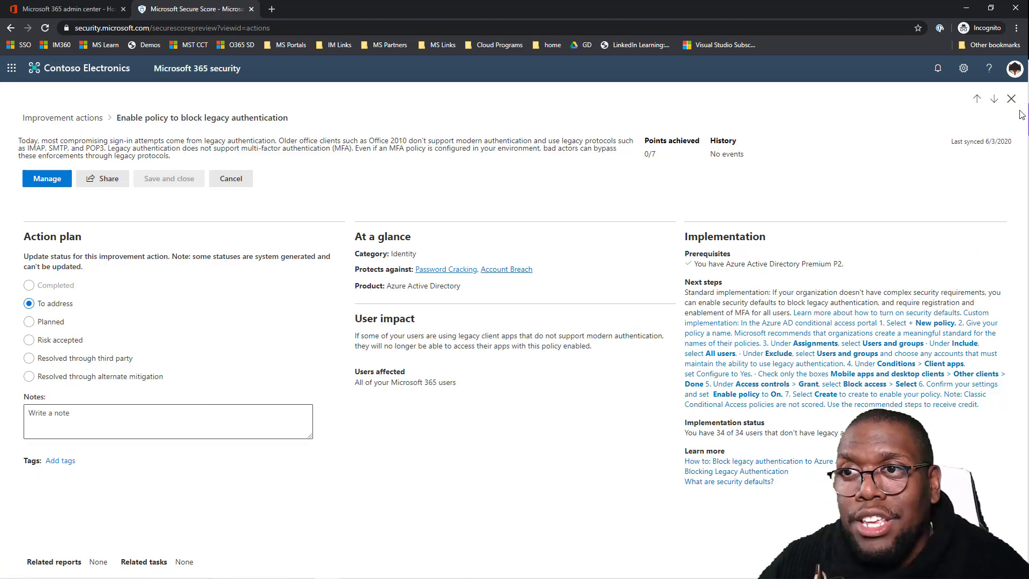
pyautogui.click(1011, 98)
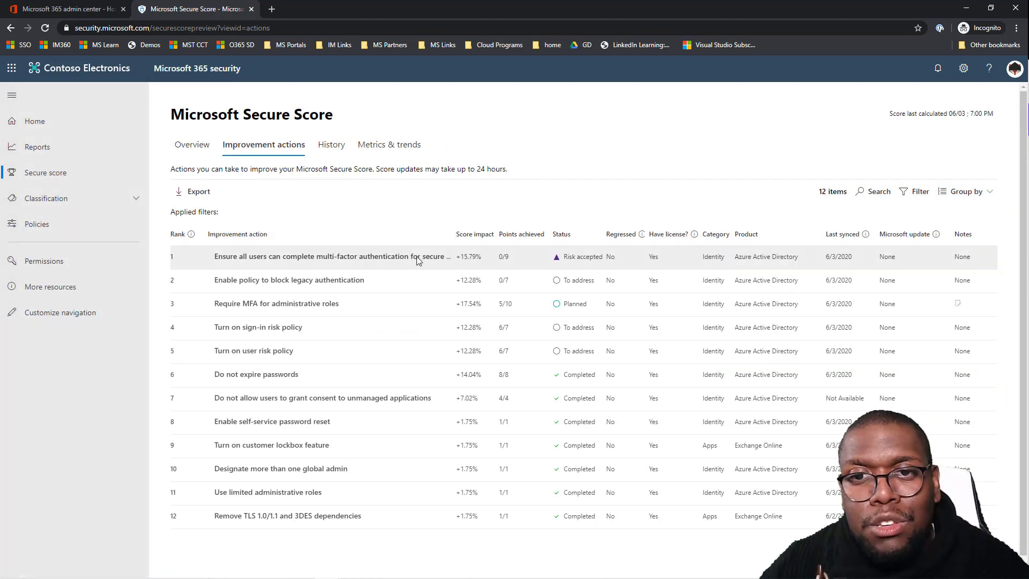
pyautogui.moveTo(418, 256)
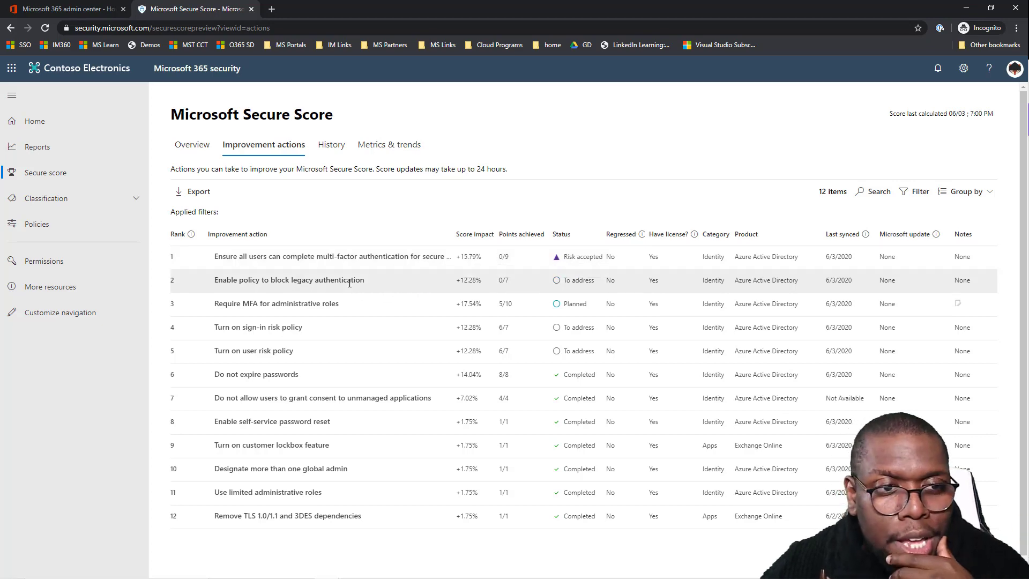
pyautogui.click(276, 304)
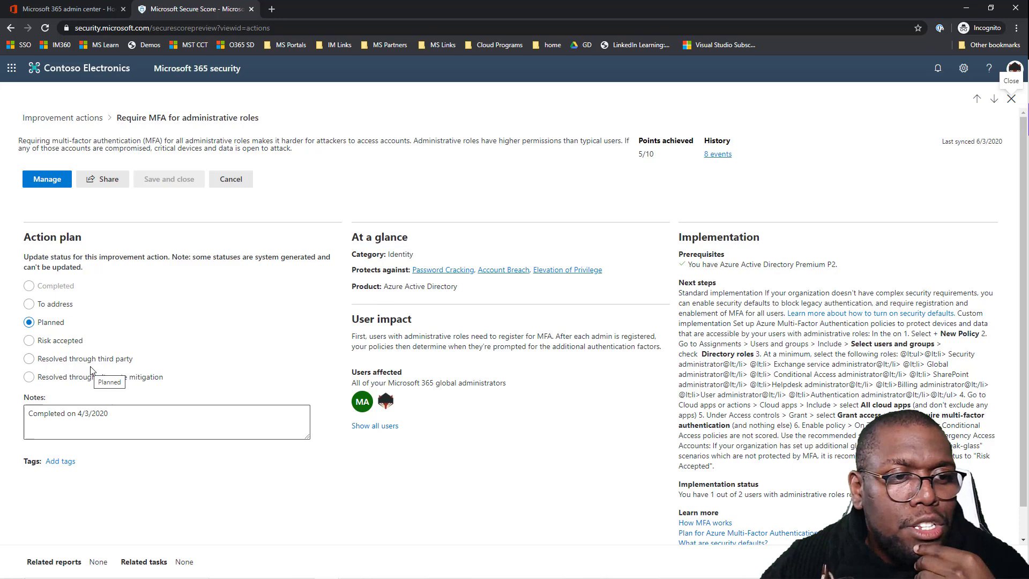
pyautogui.click(29, 359)
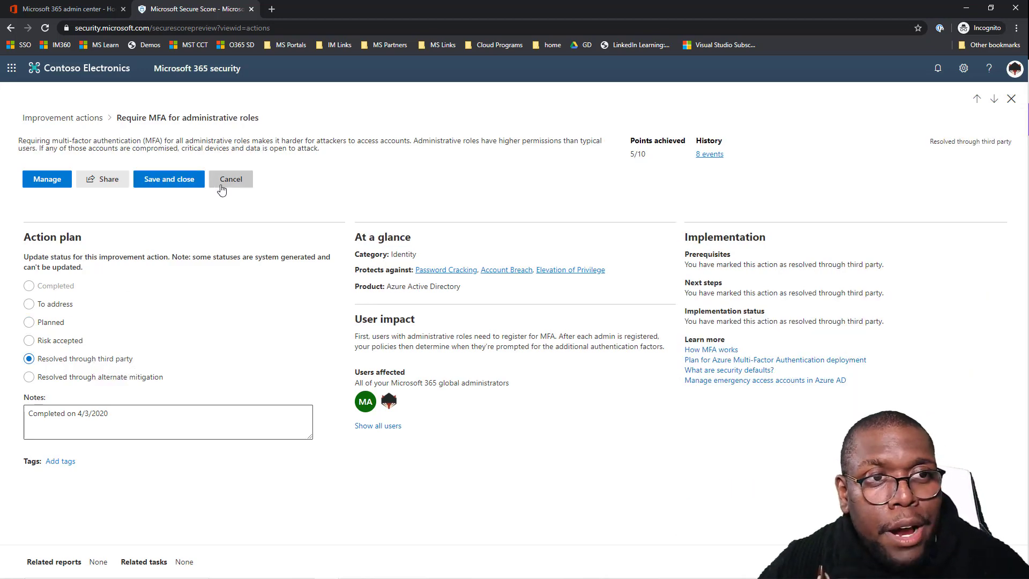
pyautogui.click(231, 179)
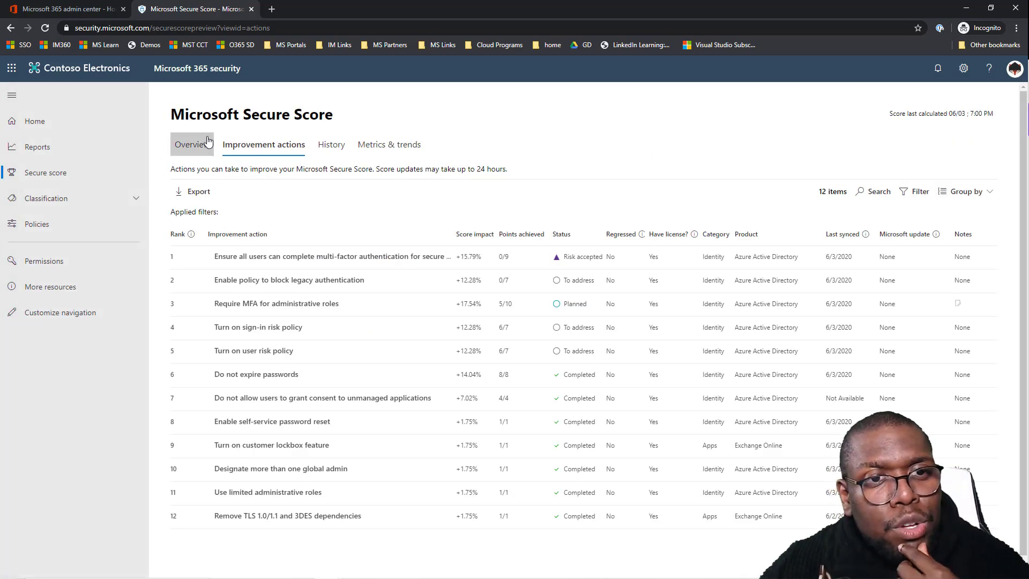
# - Scroll the Secure Score Overview to the comparison with similar organizations
pyautogui.click(192, 144)
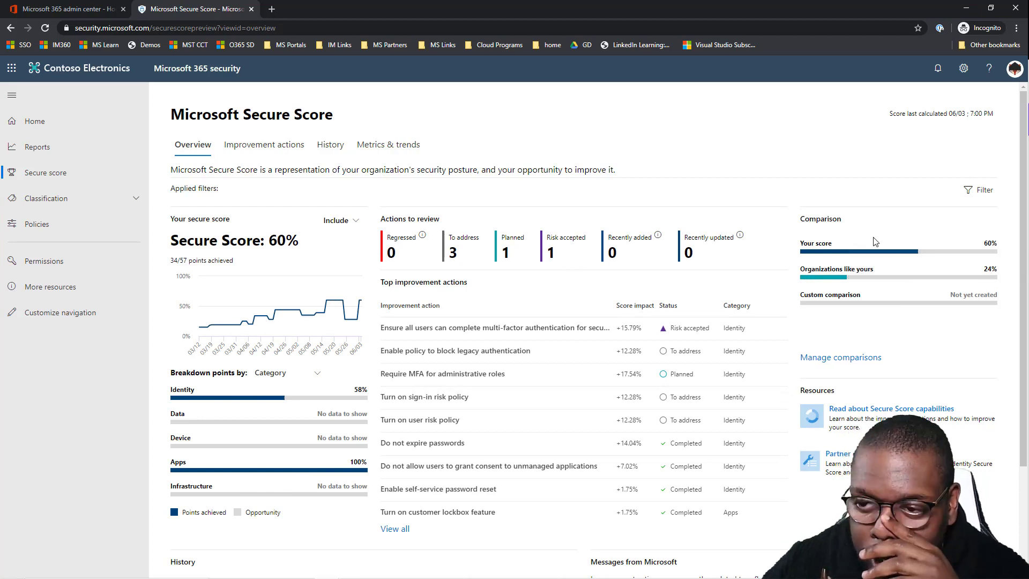
pyautogui.moveTo(849, 260)
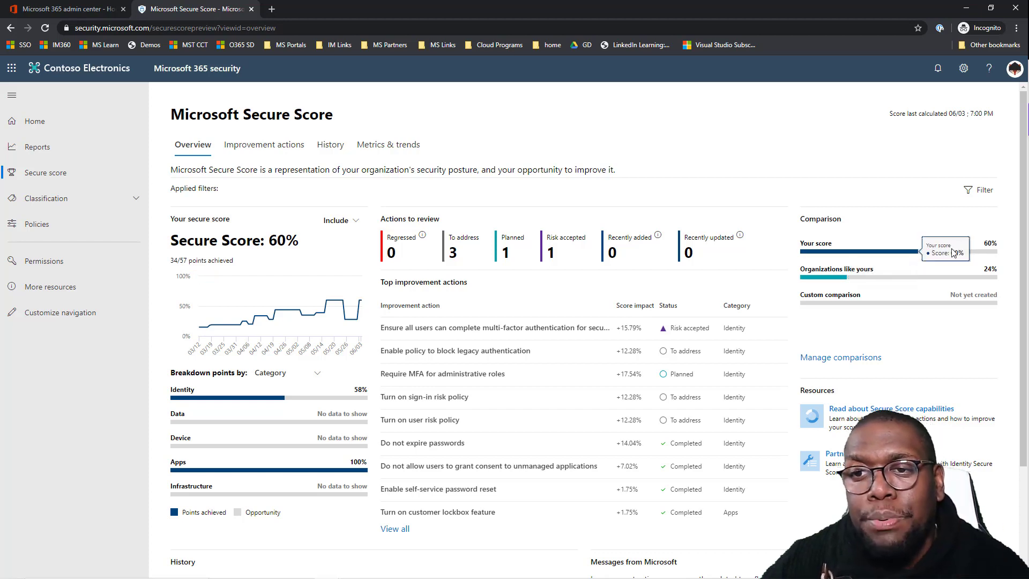
pyautogui.moveTo(827, 292)
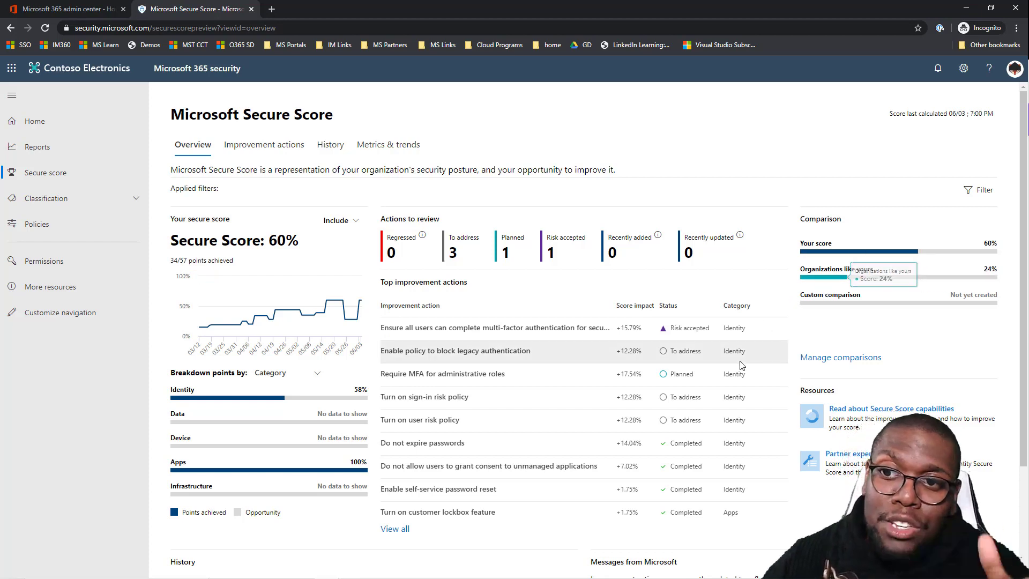
pyautogui.scroll(-3)
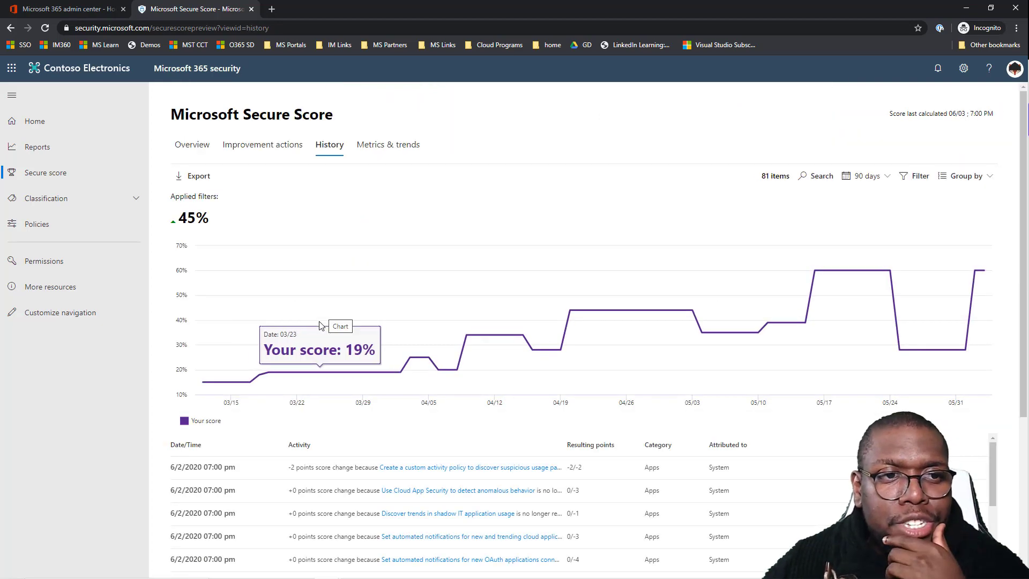
# - Scroll through the 90-day score history, then switch to Metrics & trends
pyautogui.scroll(-3)
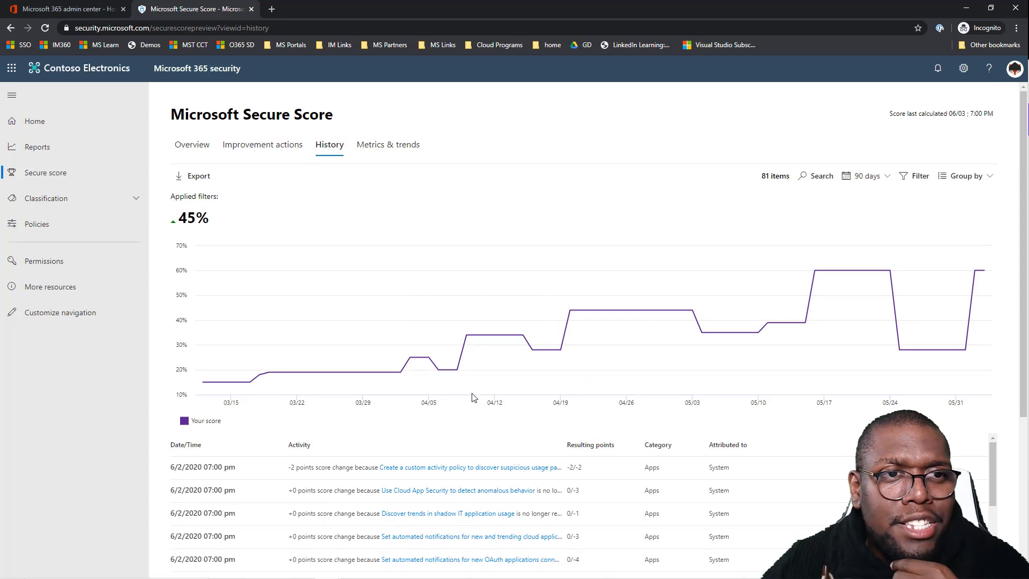
pyautogui.click(387, 144)
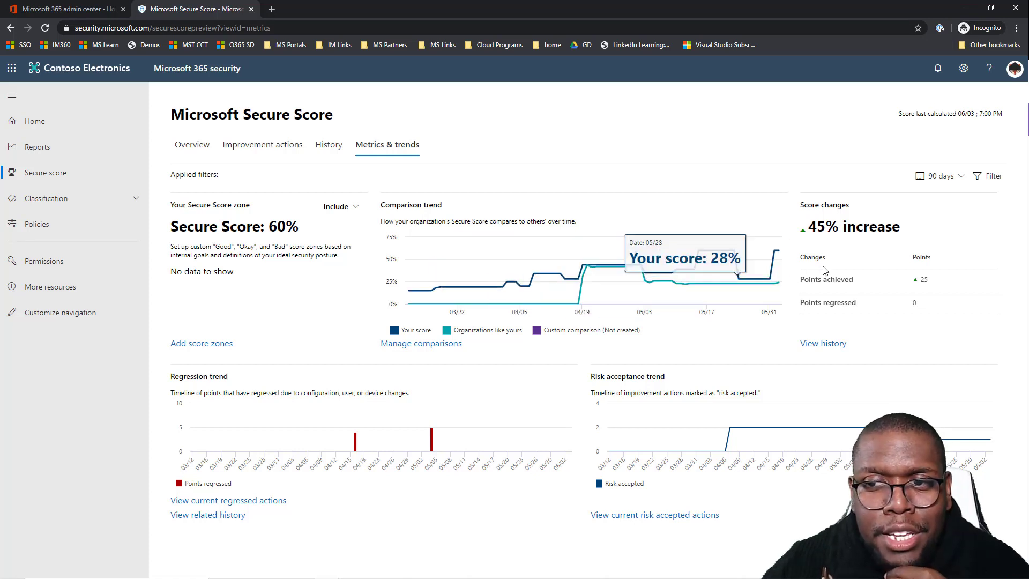
pyautogui.moveTo(537, 374)
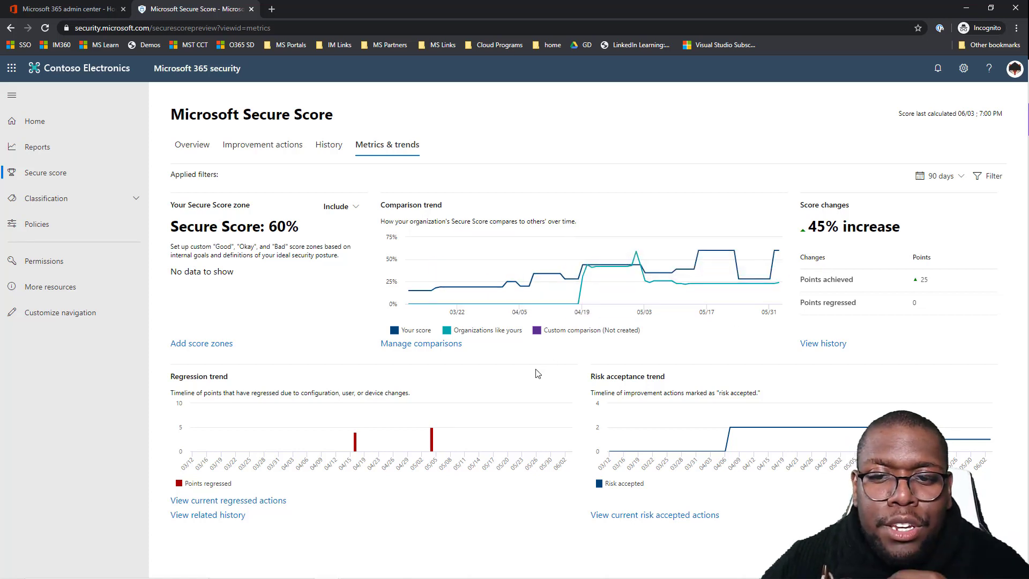